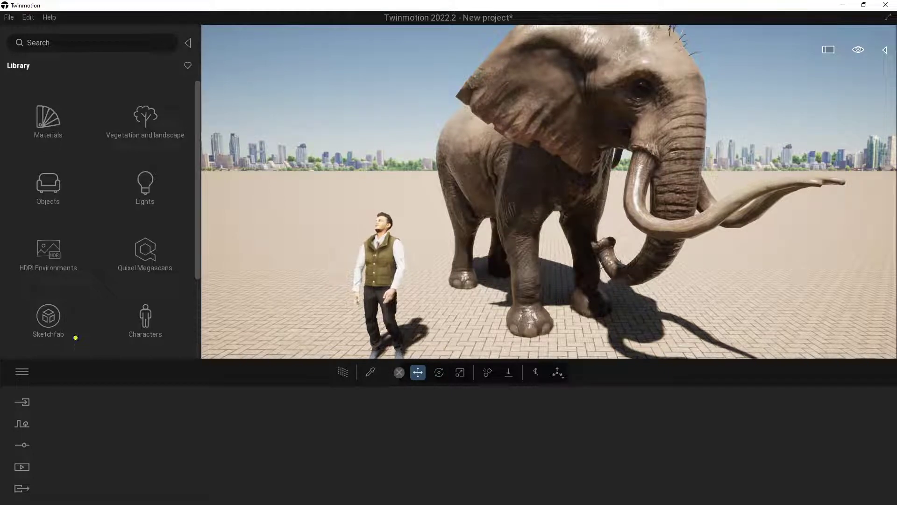
Remove the elephant and character so only the paved plaza and skyline remain
click(48, 320)
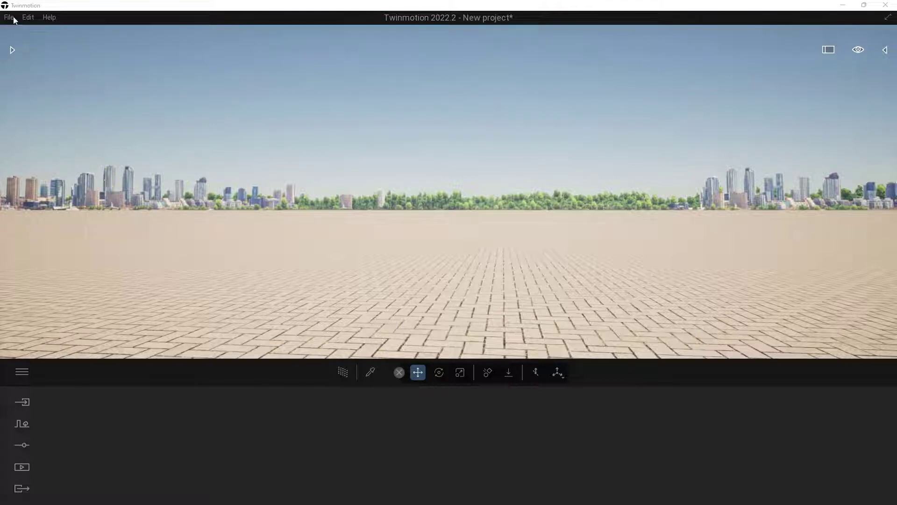
Expand the Library panel from the arrow at the viewport's top-left
click(9, 17)
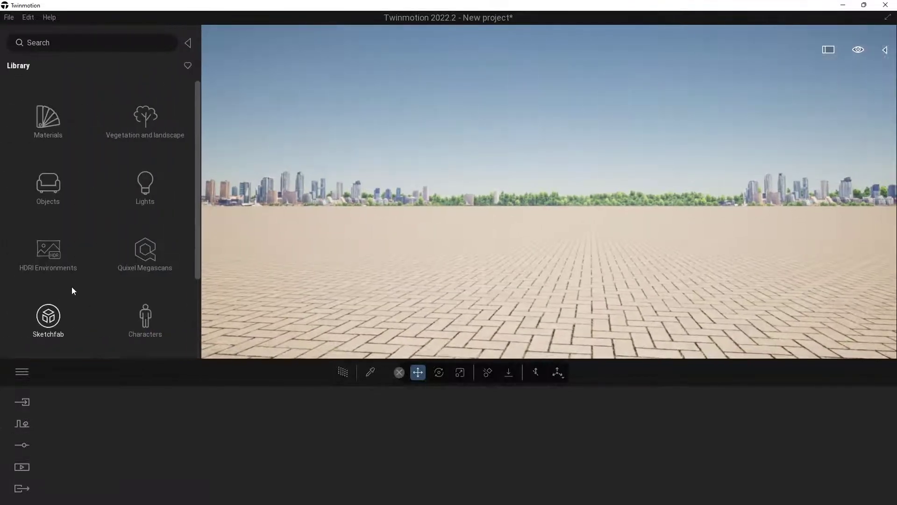
Place Elephant Animation Idle from Sketchfab's Animals & Pets collection in the plaza
click(48, 316)
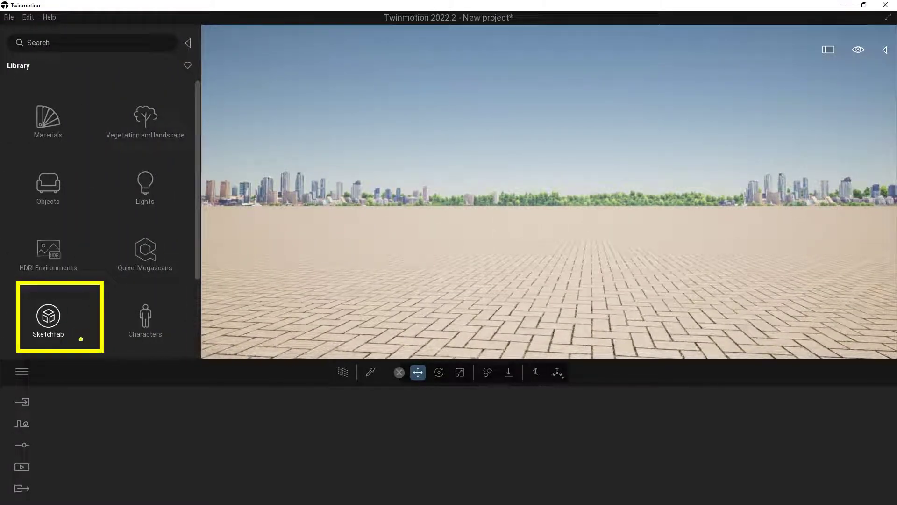
click(48, 315)
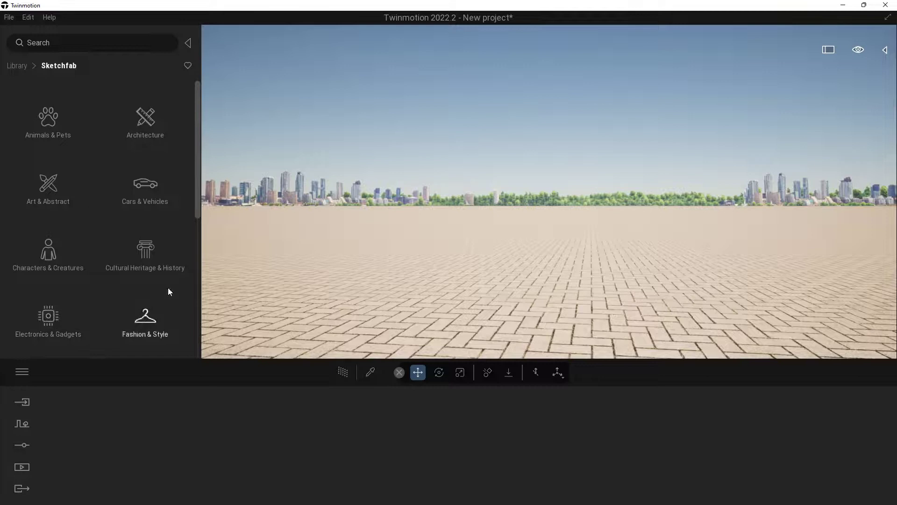
mouse_move(59, 136)
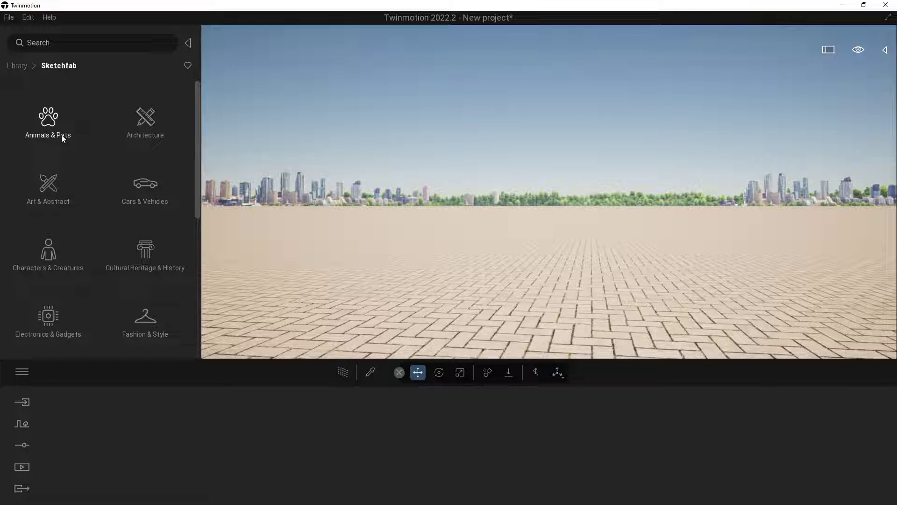
click(48, 119)
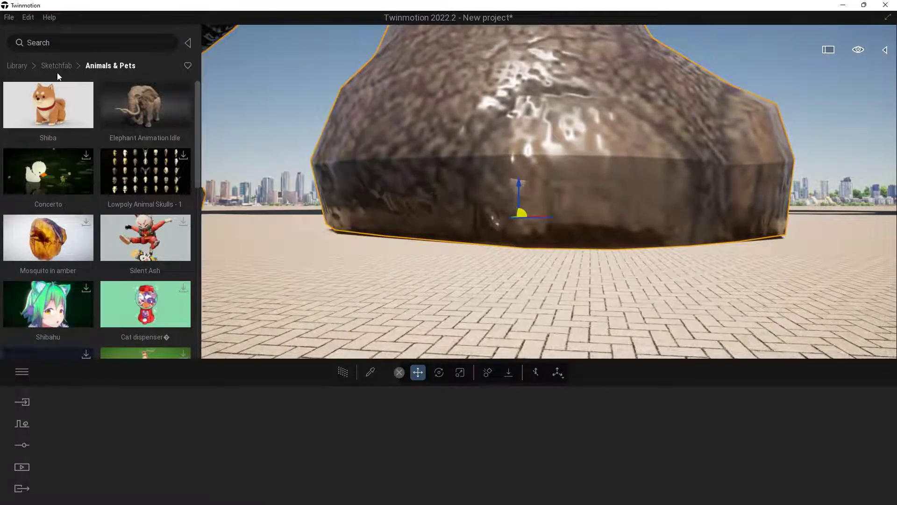
Place a character from Characters > Animated humans in front of the elephant
click(17, 66)
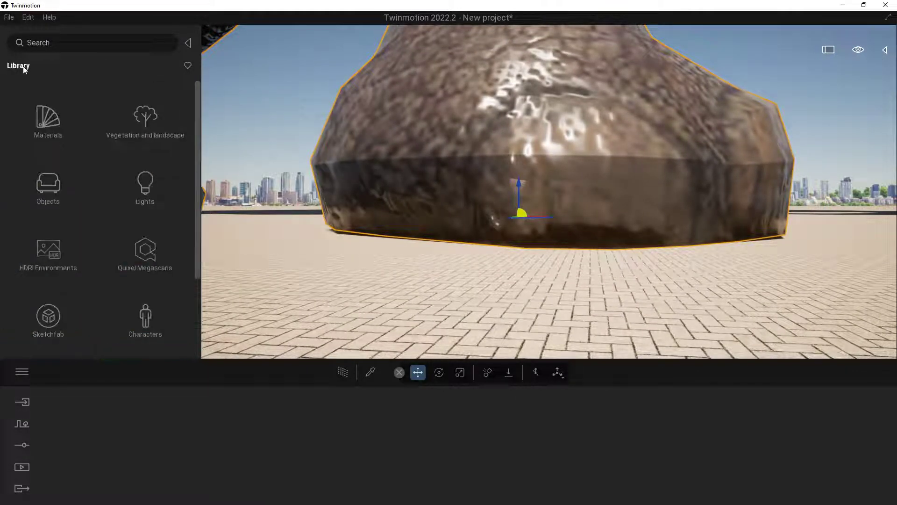
click(145, 320)
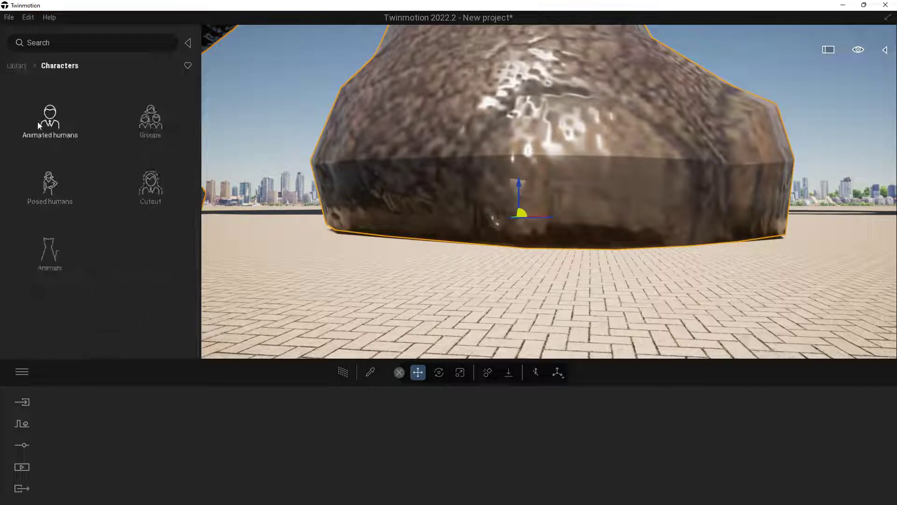
click(50, 119)
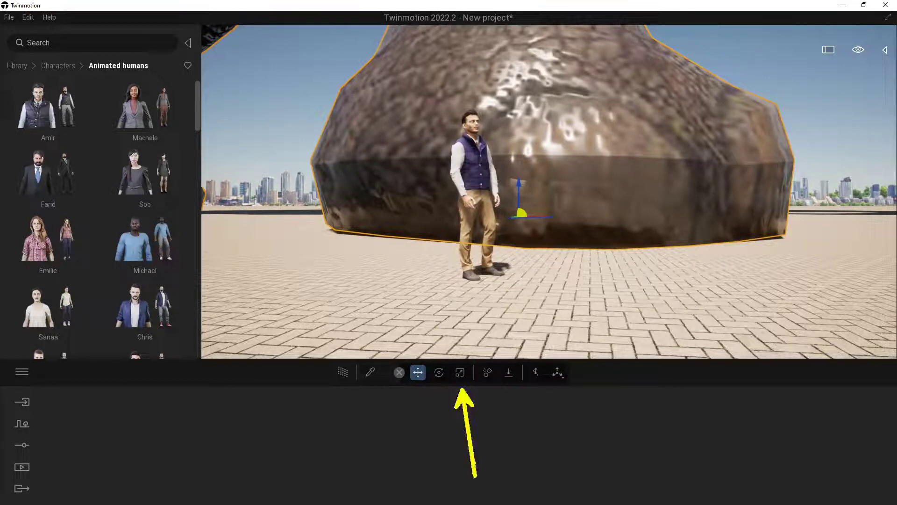
Scale the elephant down until it is just taller than the man
click(459, 372)
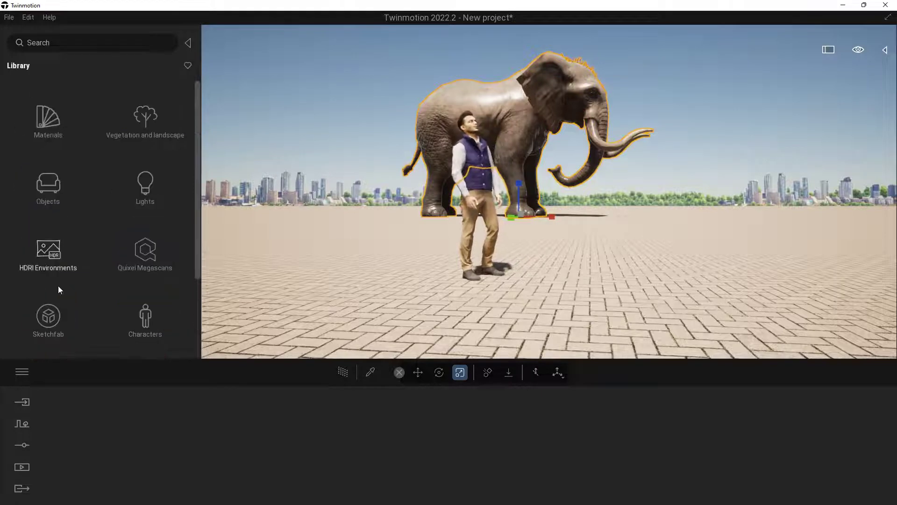
click(48, 250)
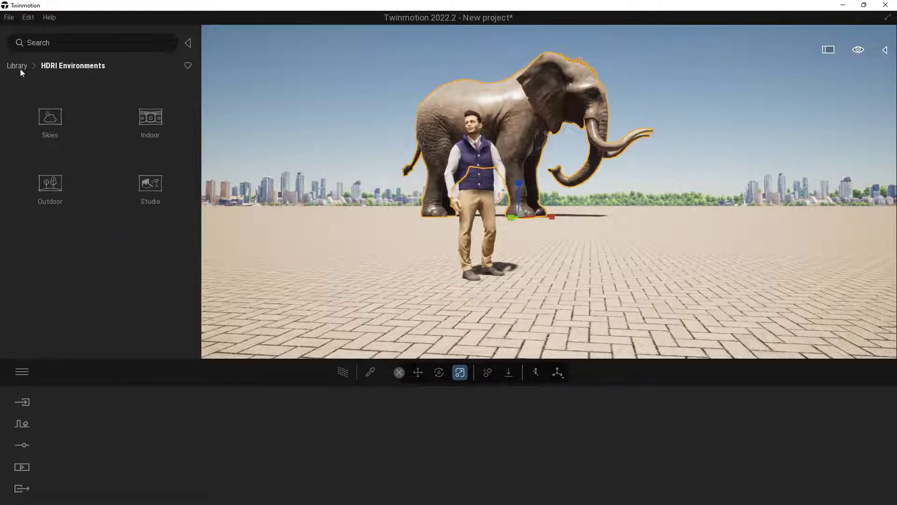
click(141, 105)
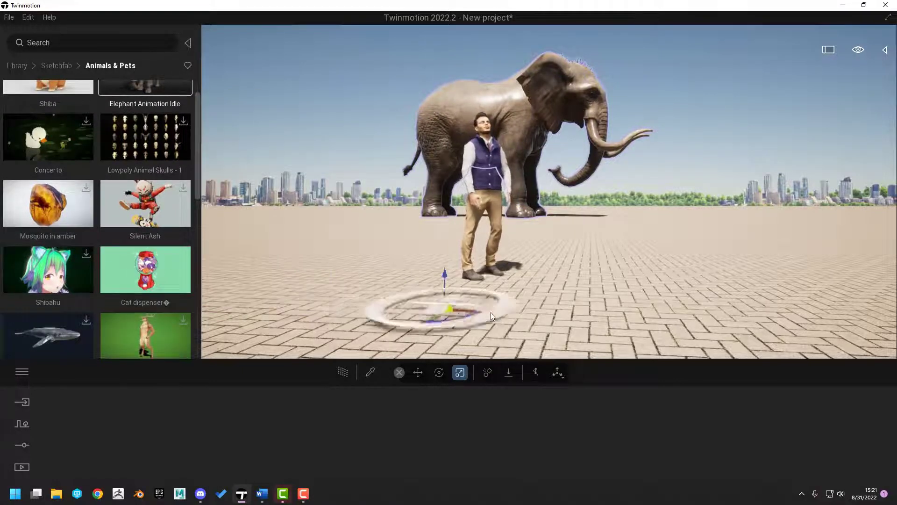
Drop the Cat dispenser beside the man and collapse the Library panel
drag(449, 309, 607, 318)
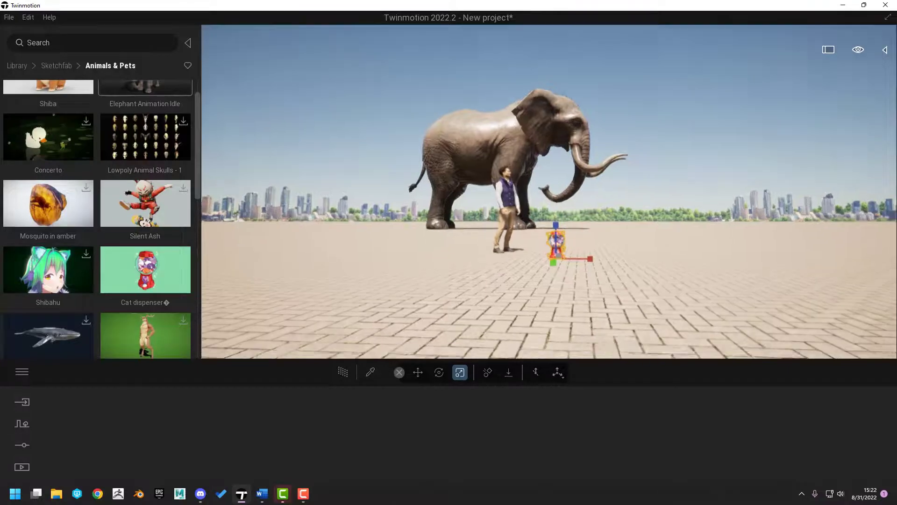
click(188, 42)
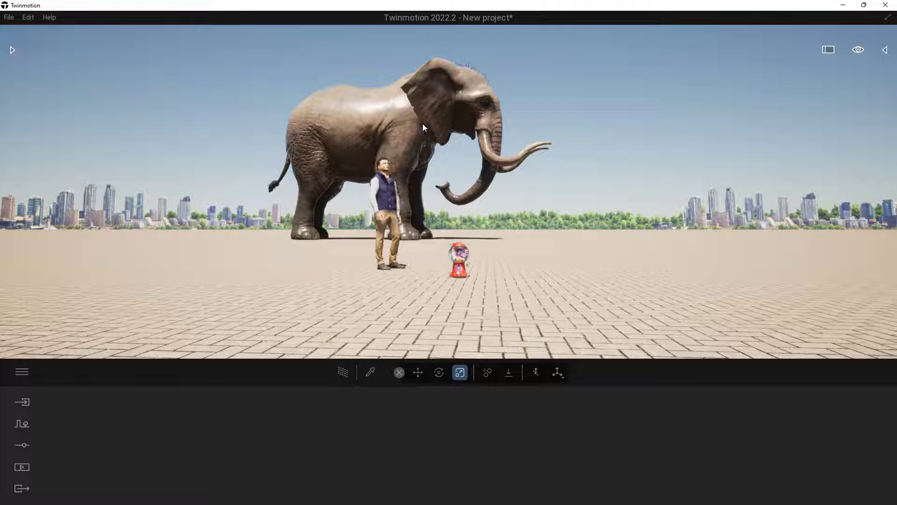
Load the elephant's material with the material picker
click(425, 127)
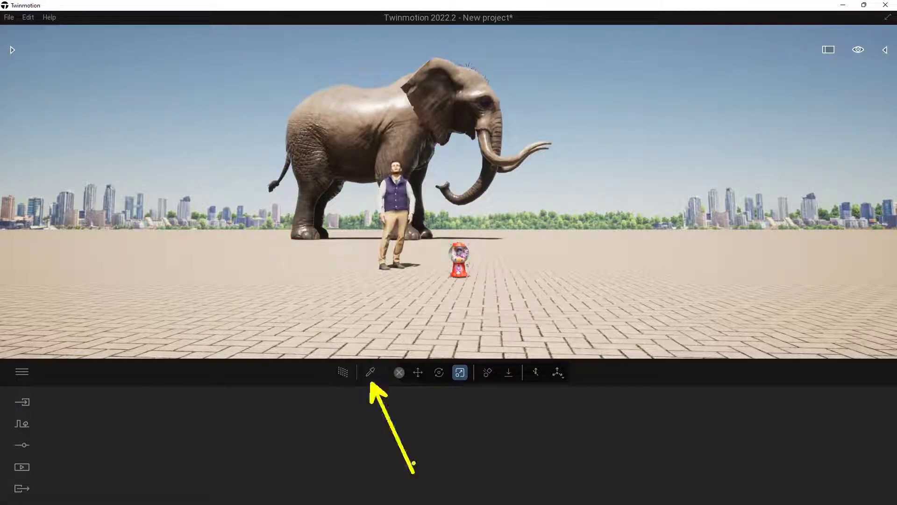
click(371, 372)
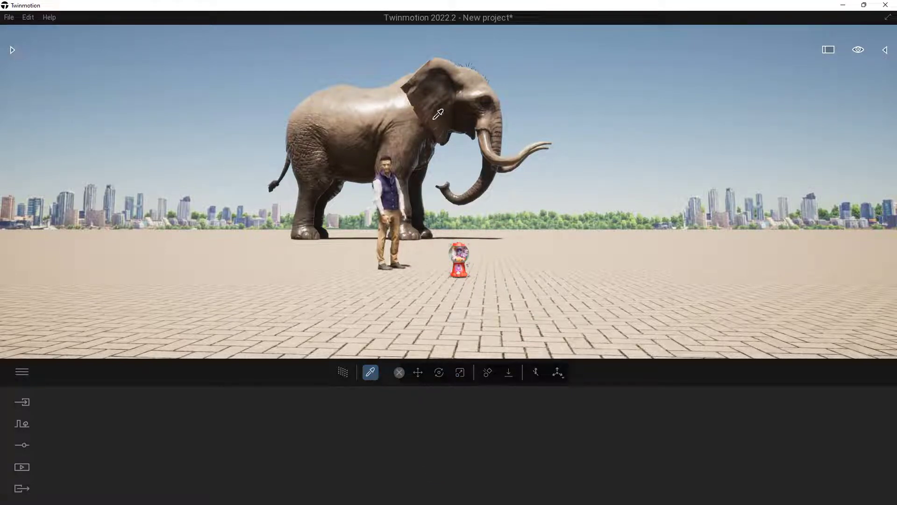
click(438, 115)
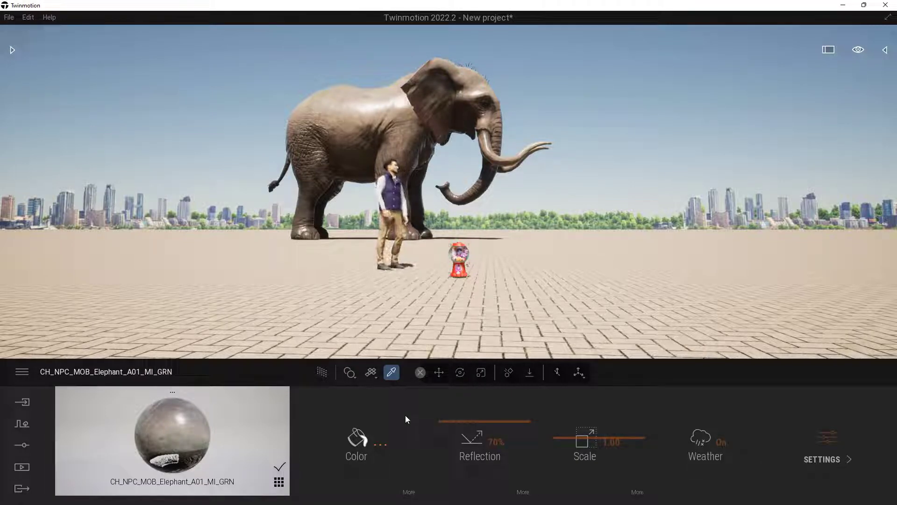
Tint the elephant material a deep blue-purple on the colour wheel and confirm
click(356, 444)
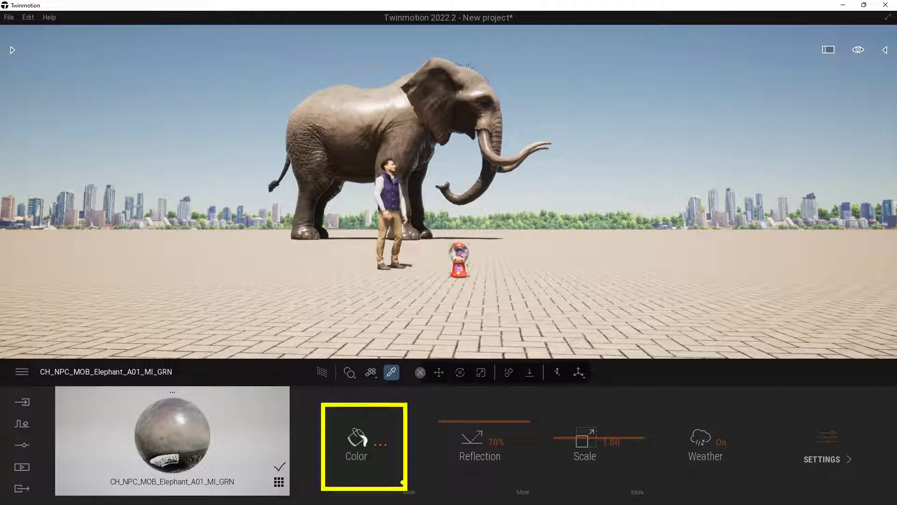
click(356, 443)
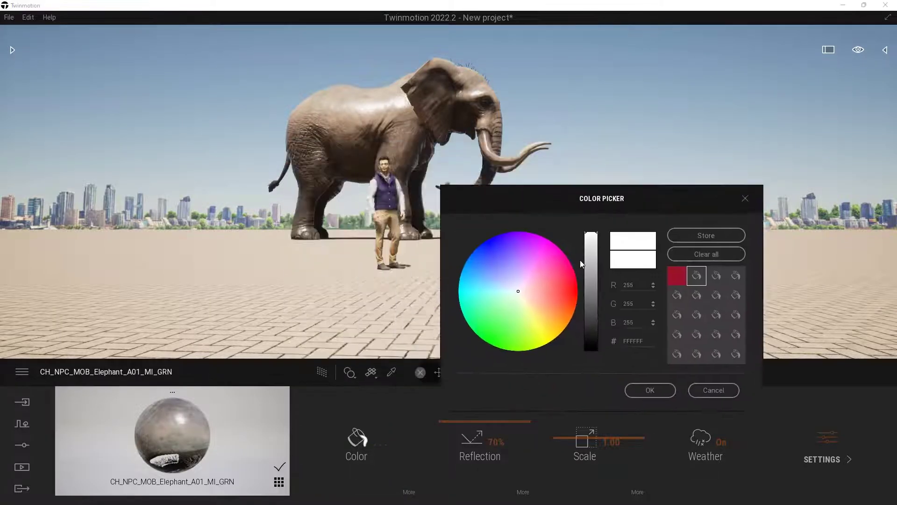
click(511, 256)
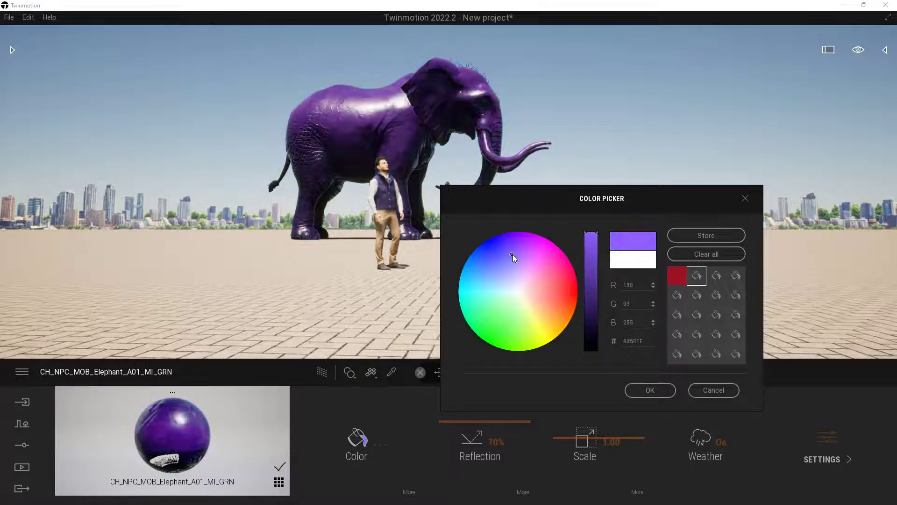
click(500, 259)
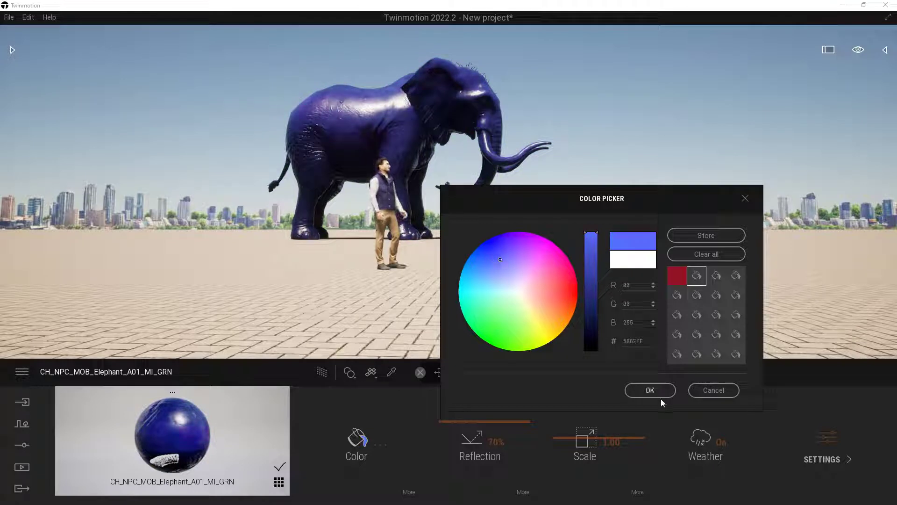
click(650, 391)
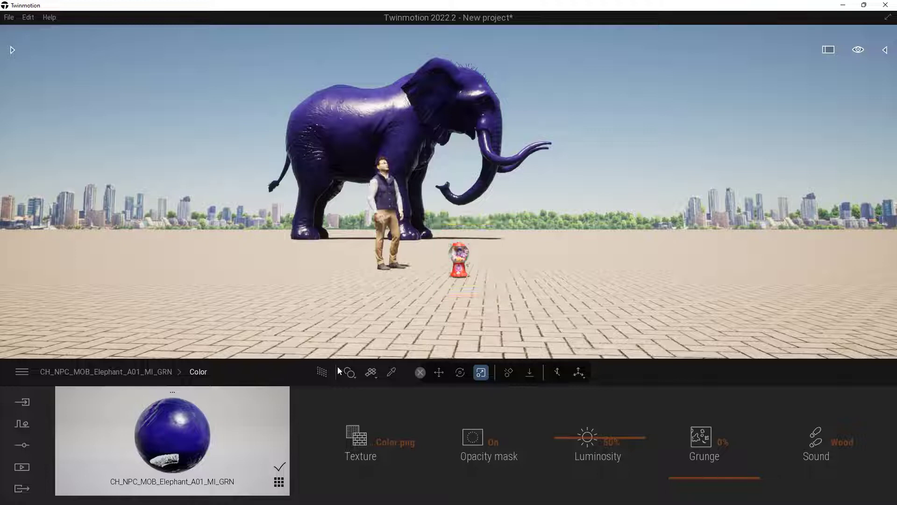
Sample the Cat dispenser's red-and-white material with the eyedropper
click(392, 372)
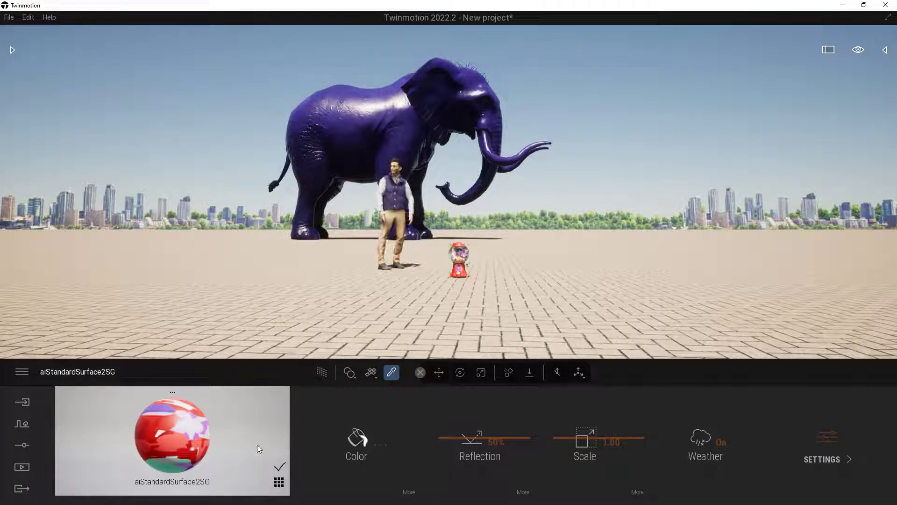
Preview pink-magenta and pale yellow tints on the dispenser material, then cancel them
click(356, 439)
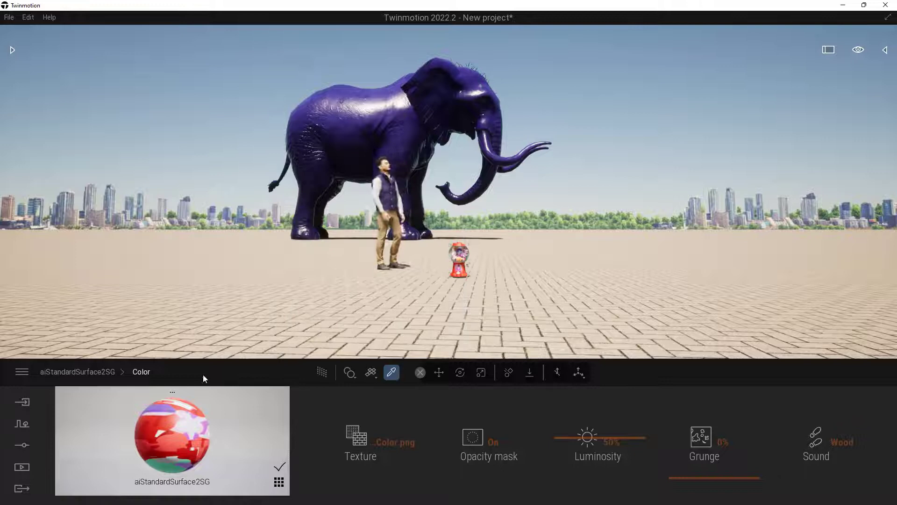
mouse_move(89, 375)
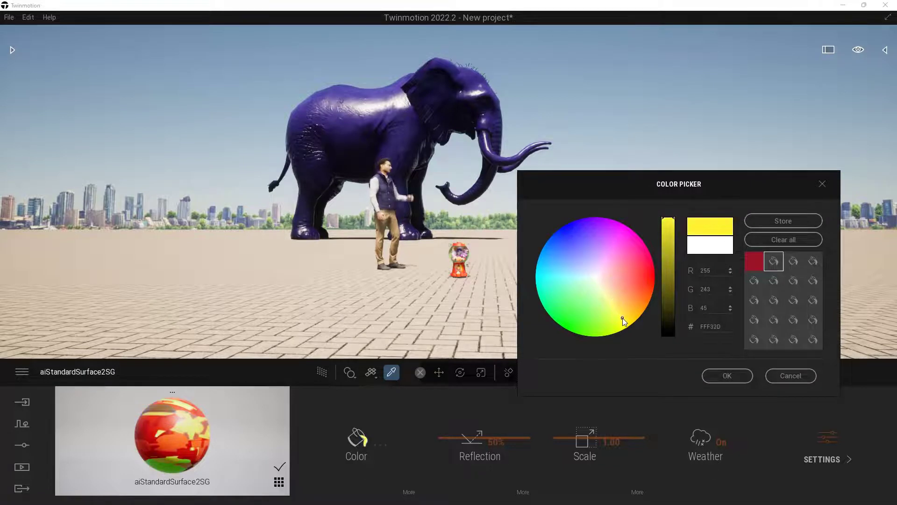
click(625, 241)
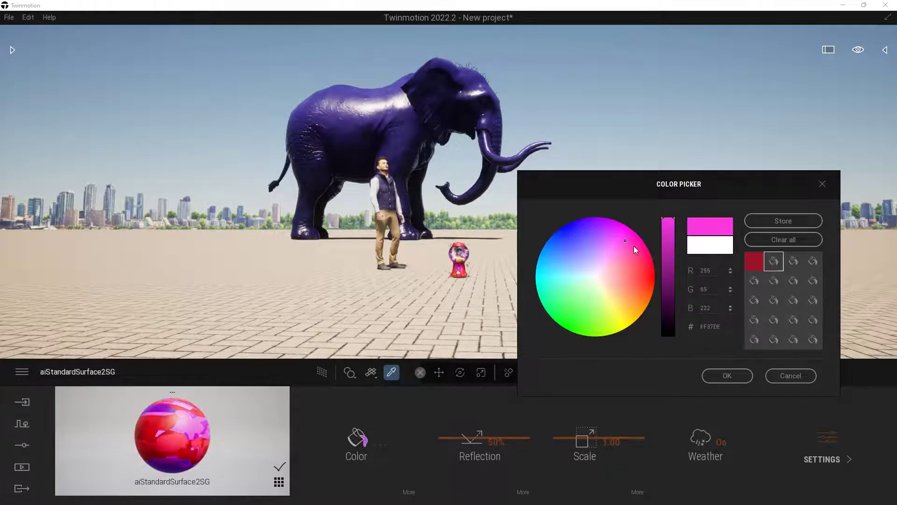
click(610, 307)
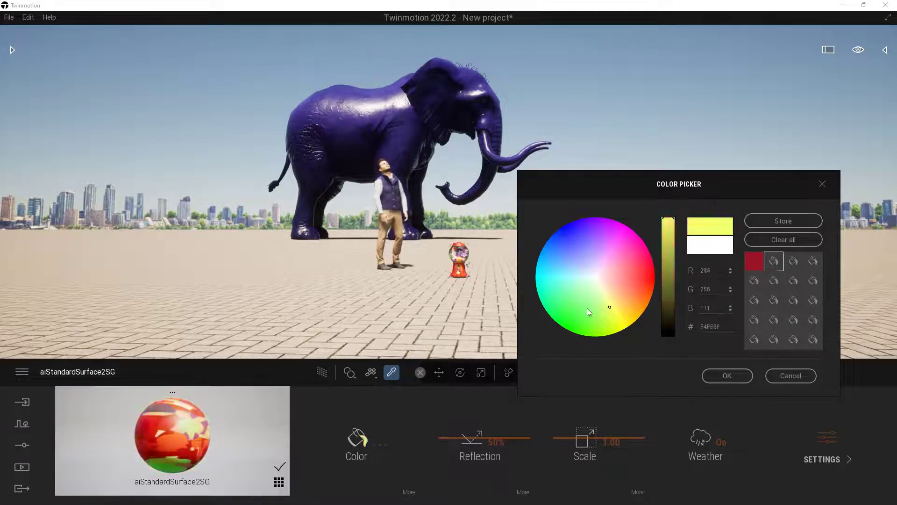
click(790, 376)
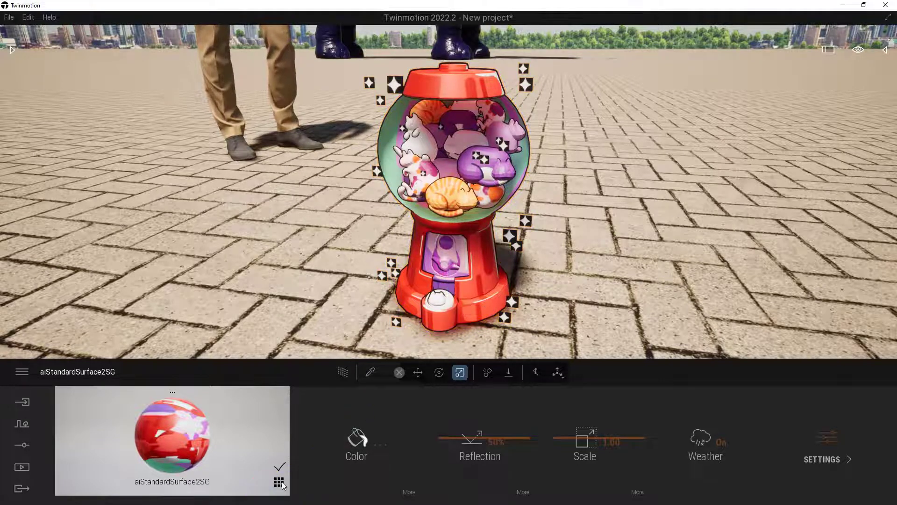
List the dispenser's materials and select its second black material
click(278, 482)
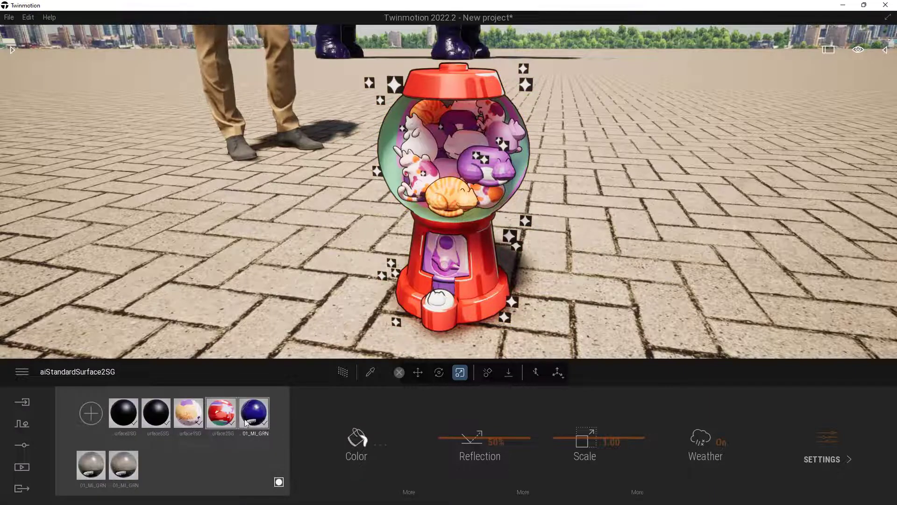
click(156, 412)
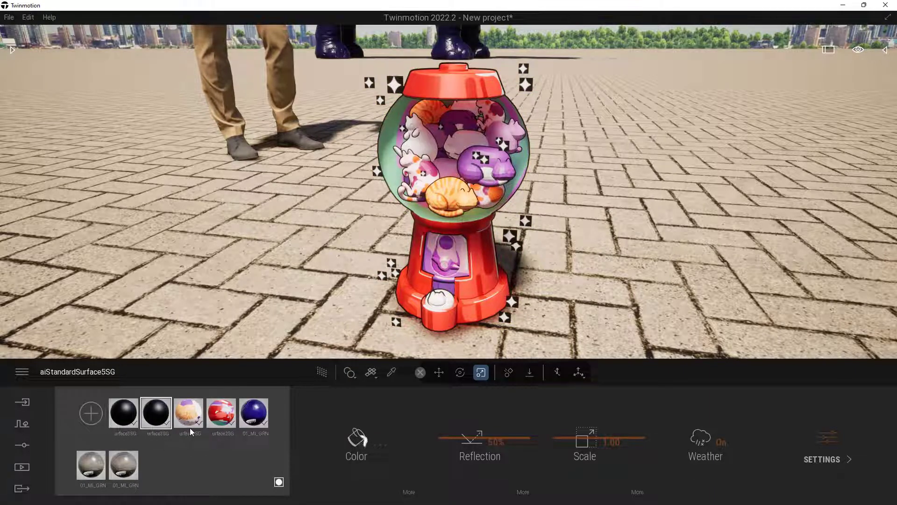
click(254, 412)
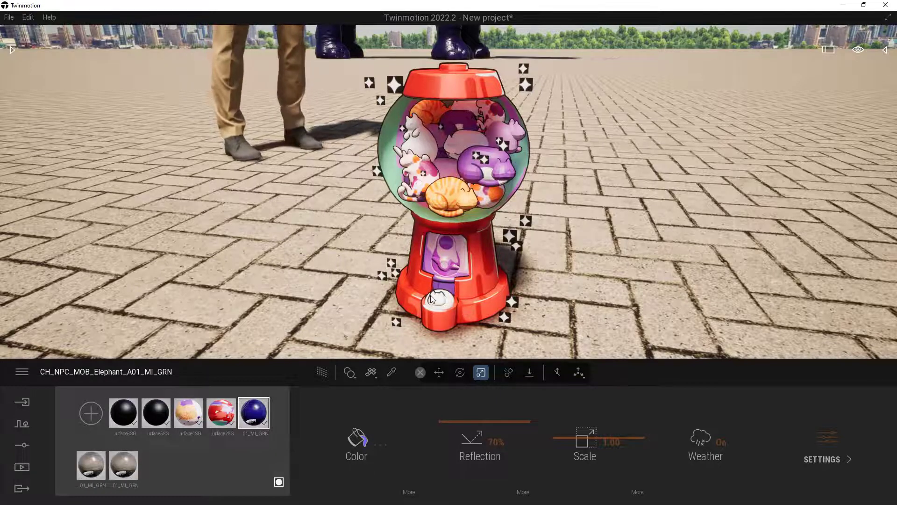
click(156, 412)
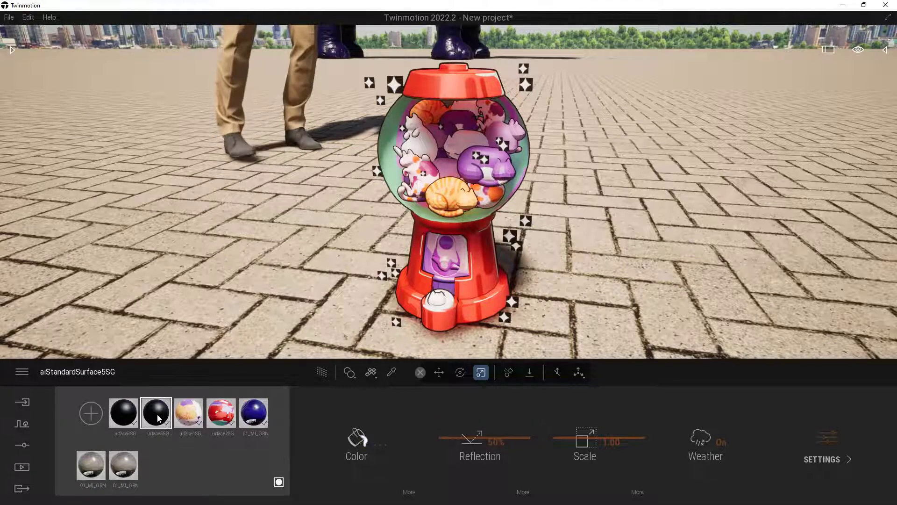
click(357, 437)
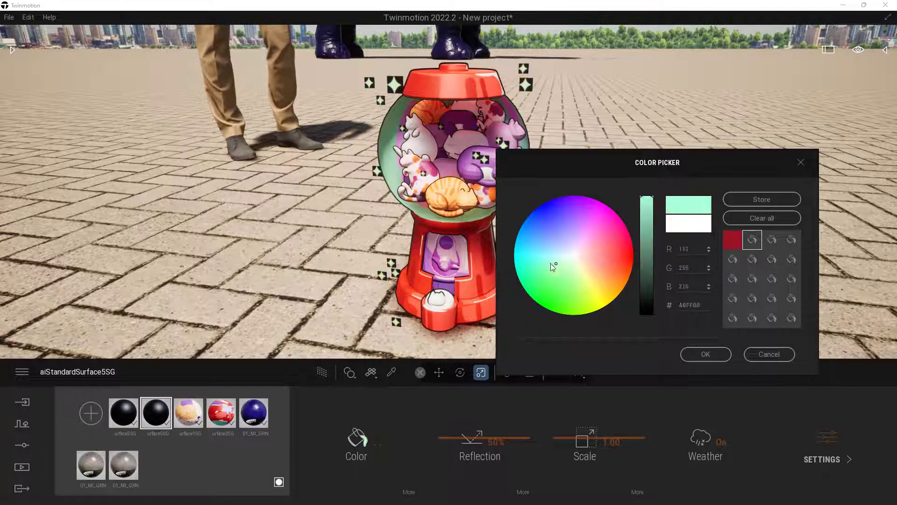
click(593, 271)
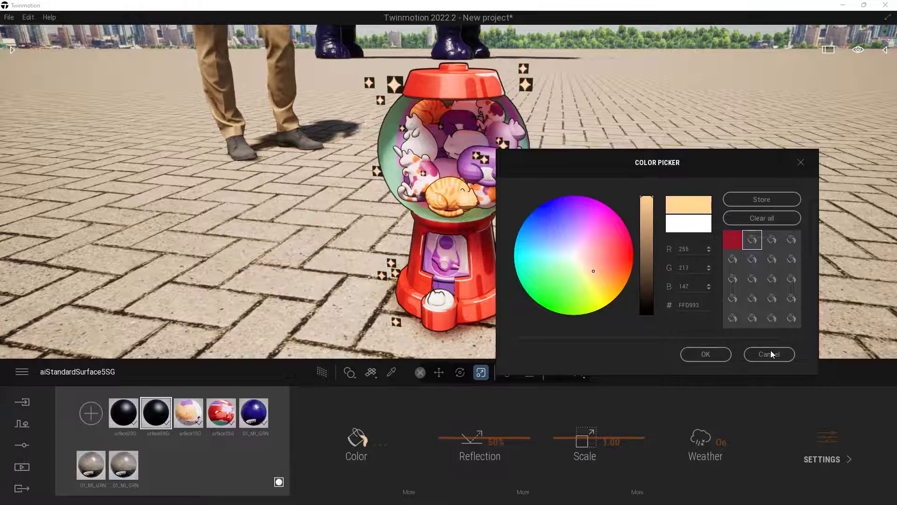
click(769, 354)
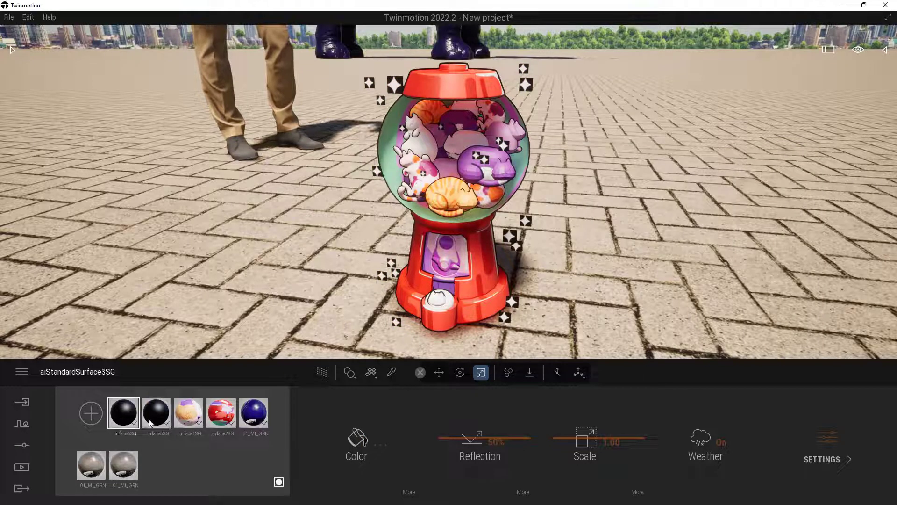
click(356, 437)
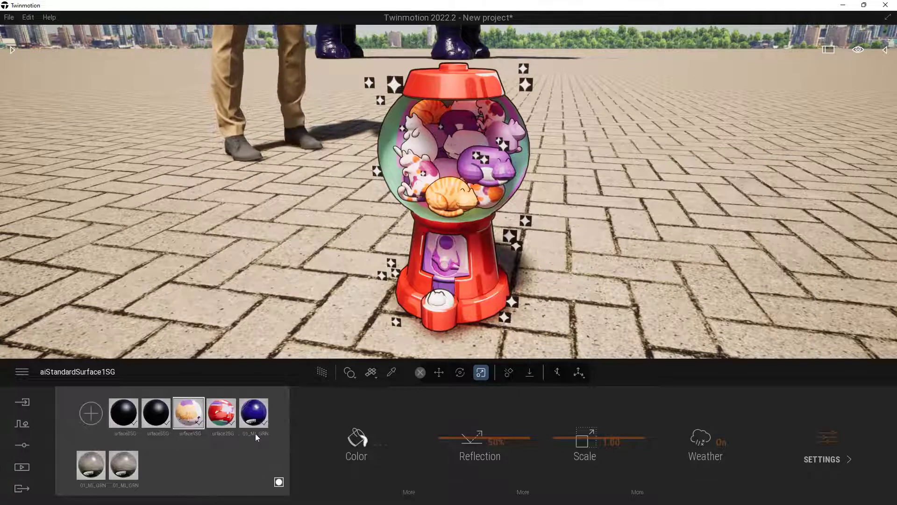
click(357, 436)
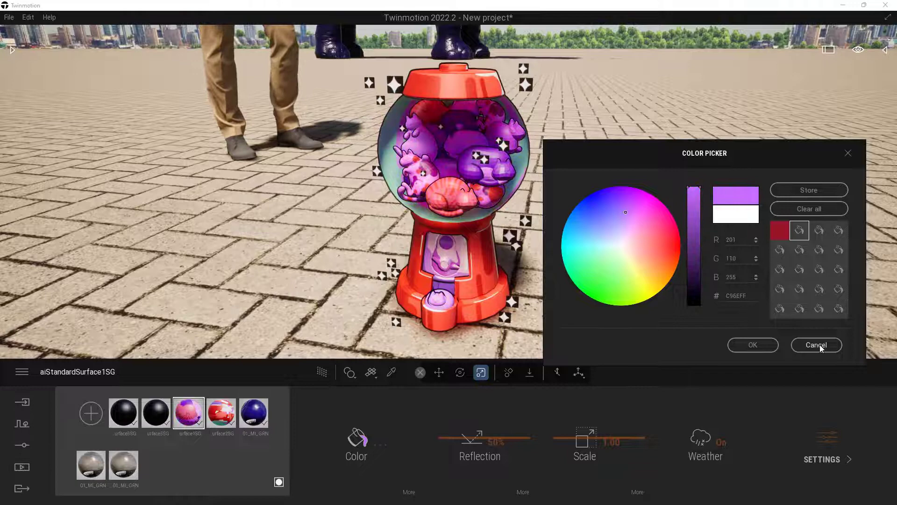
click(816, 345)
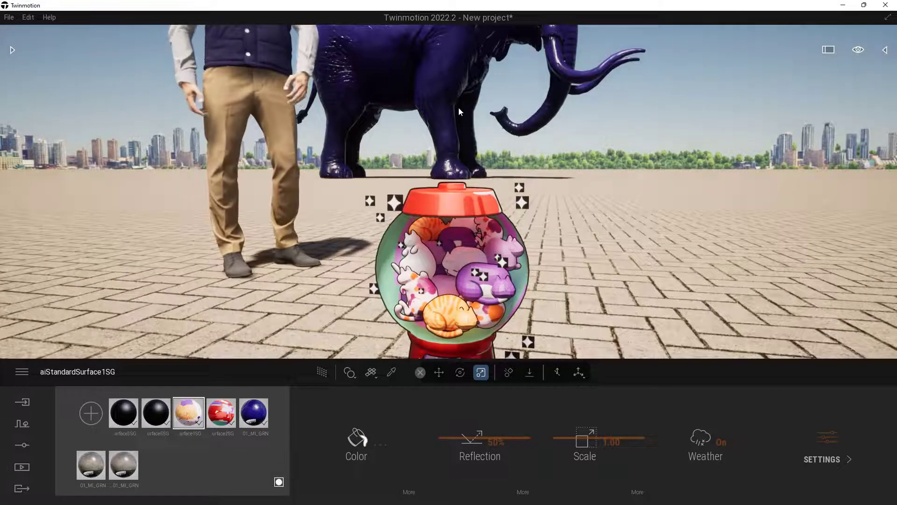